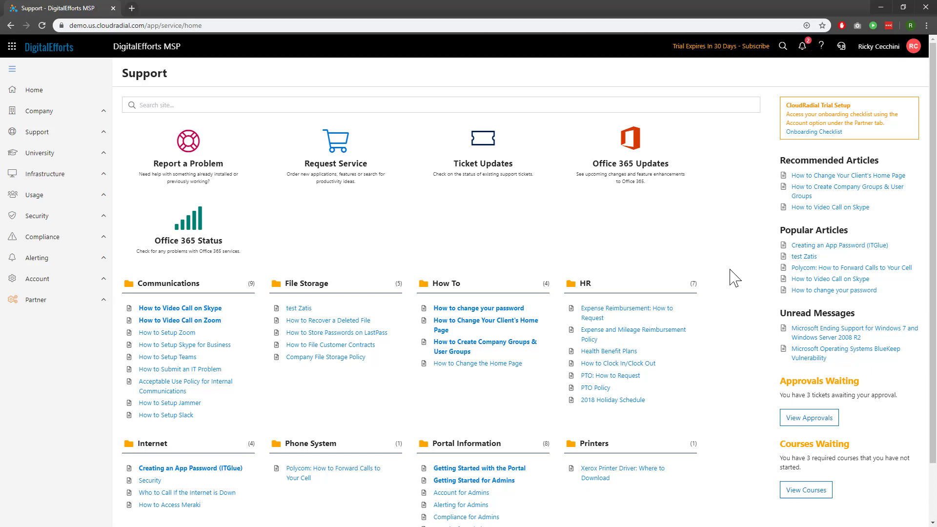
Open Report Layouts from Partner Settings to view the existing layouts
{"action": "left_click", "coordinate": [35, 300]}
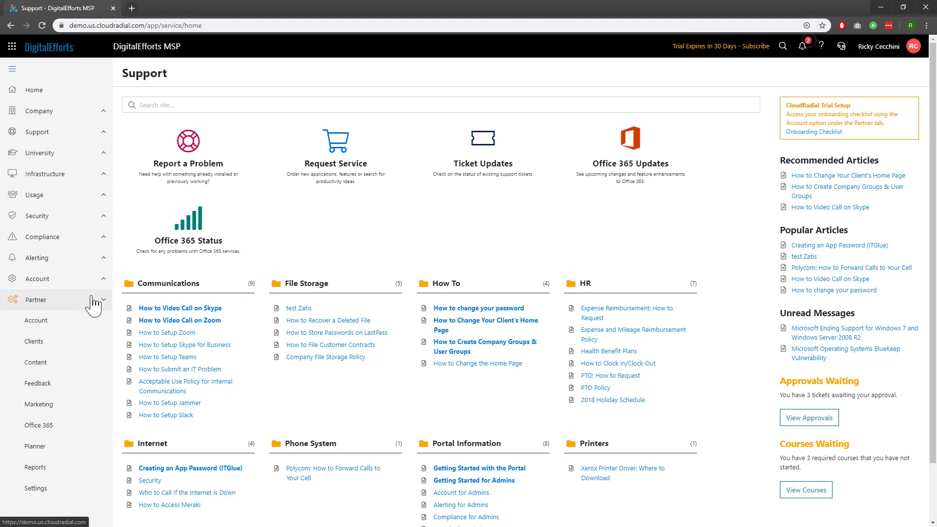
{"action": "left_click", "coordinate": [35, 488]}
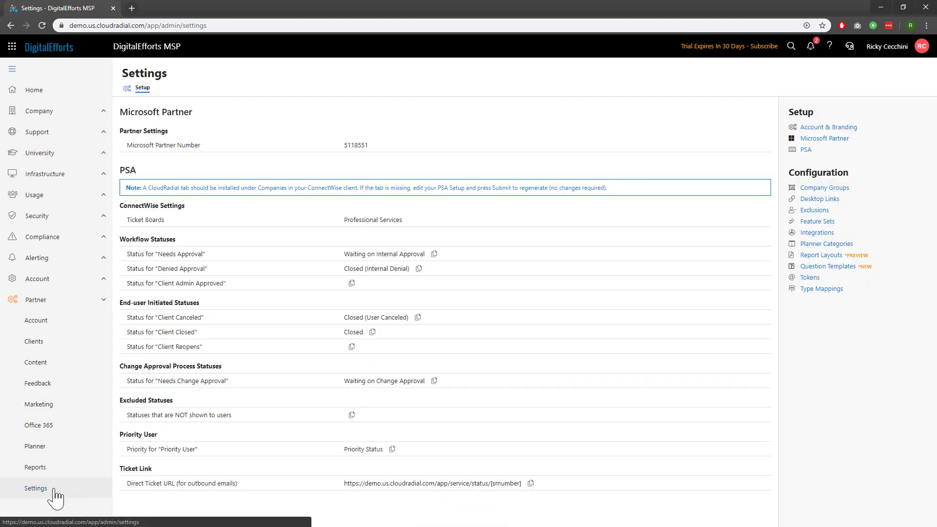
{"action": "mouse_move", "coordinate": [822, 255]}
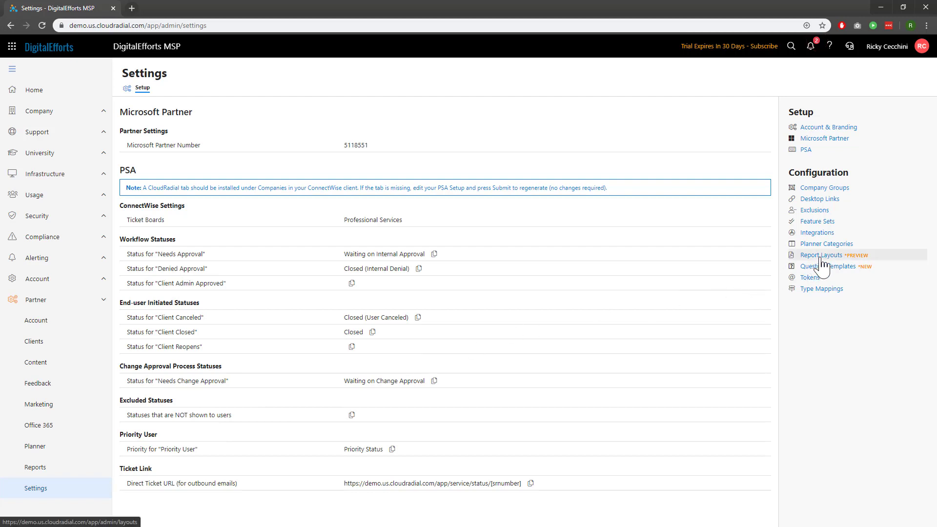
{"action": "left_click", "coordinate": [821, 256]}
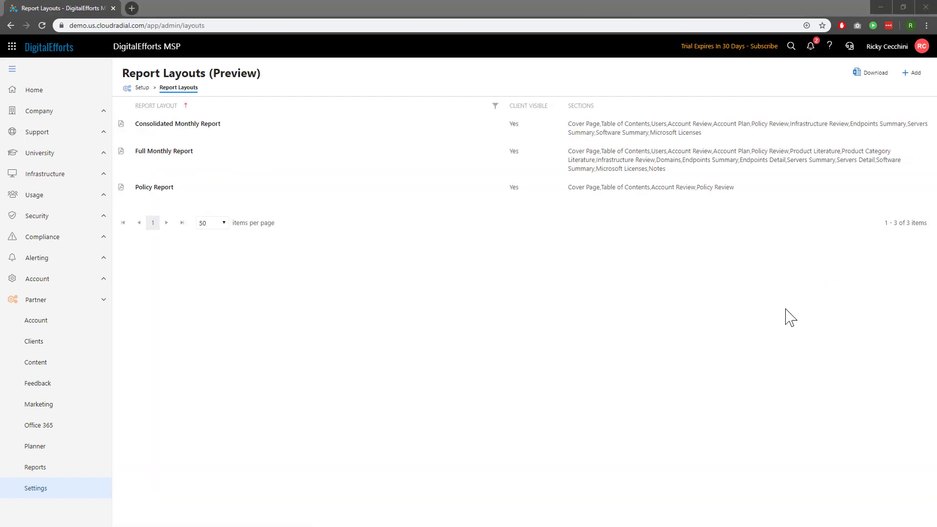
{"action": "mouse_move", "coordinate": [834, 194]}
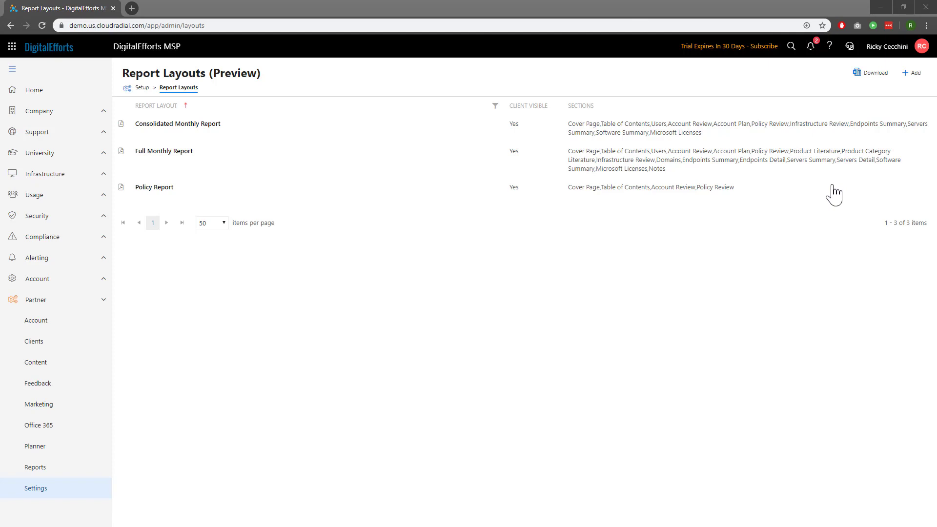
Start a new Client Report Layout with all sections checked
{"action": "left_click", "coordinate": [910, 72]}
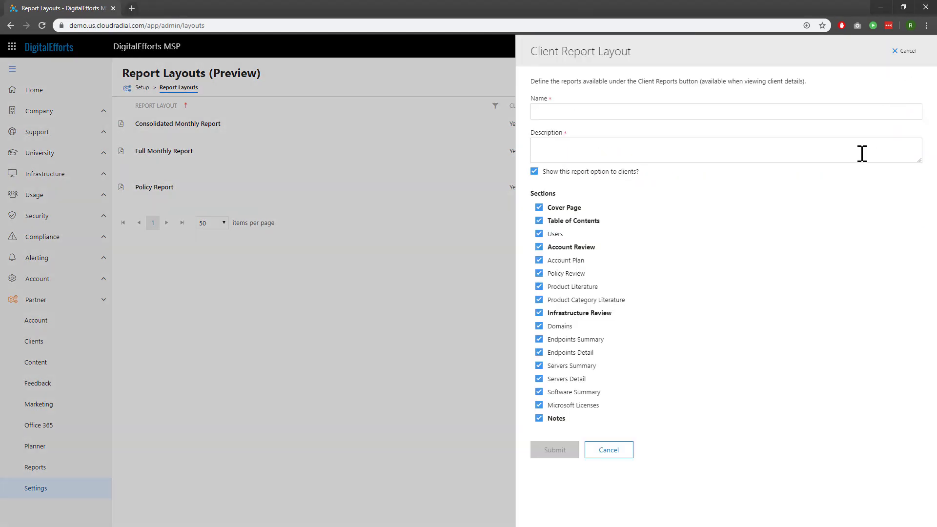
{"action": "mouse_move", "coordinate": [831, 156]}
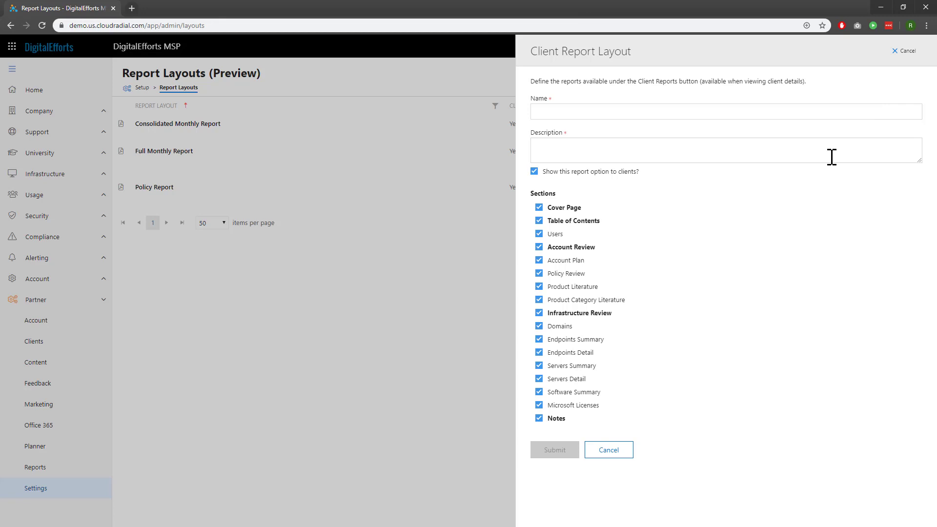
{"action": "mouse_move", "coordinate": [719, 221]}
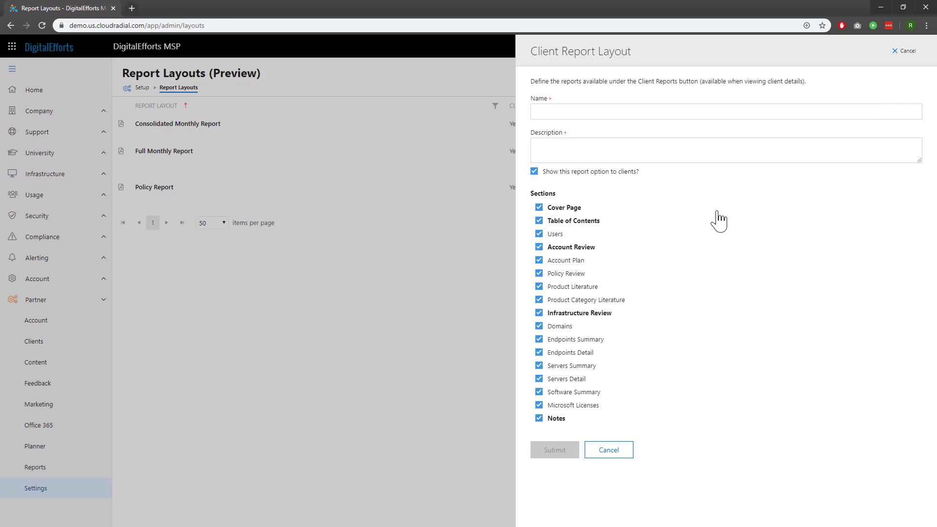
{"action": "mouse_move", "coordinate": [589, 250]}
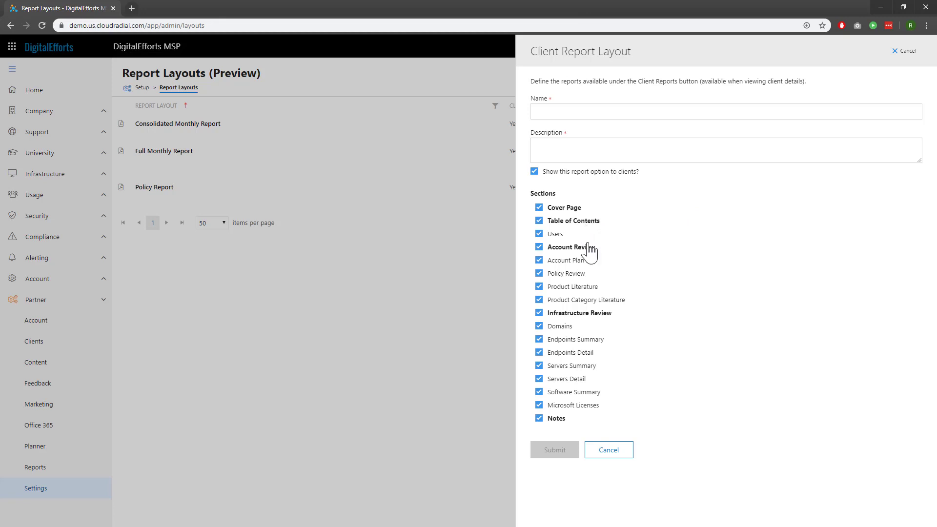
{"action": "mouse_move", "coordinate": [592, 251]}
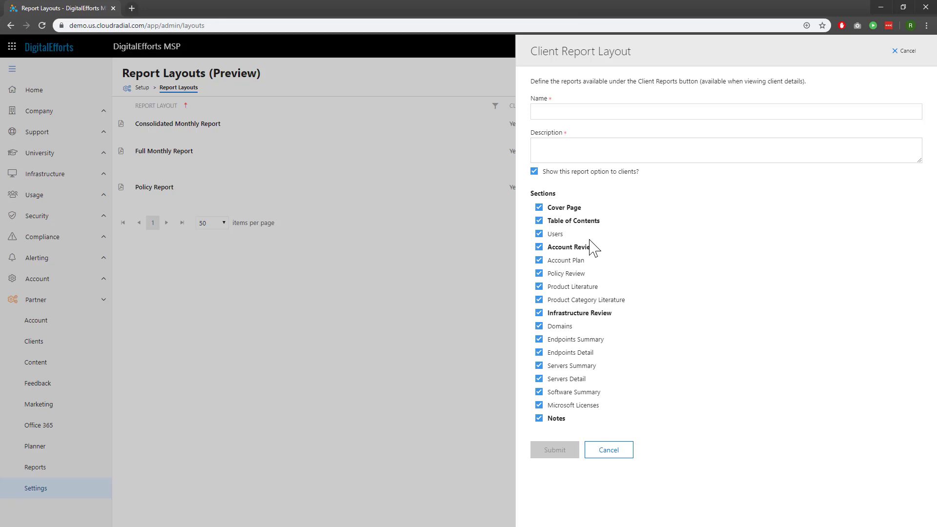
{"action": "mouse_move", "coordinate": [607, 382]}
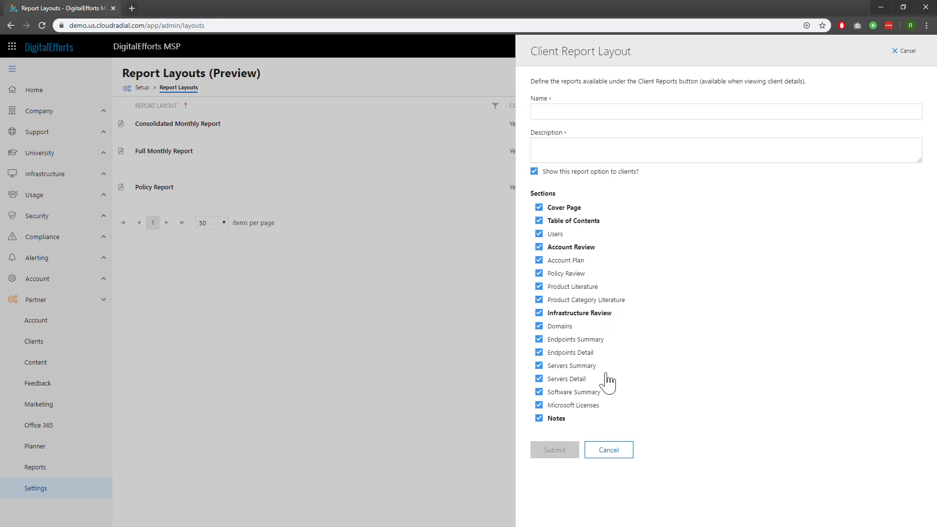
Cancel the unsaved Client Report Layout form
{"action": "left_click", "coordinate": [608, 449]}
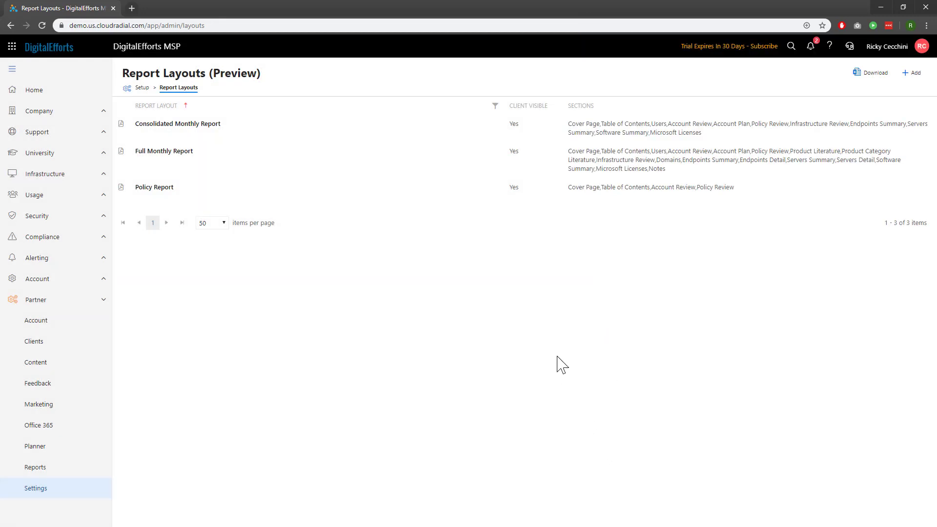
{"action": "mouse_move", "coordinate": [505, 246]}
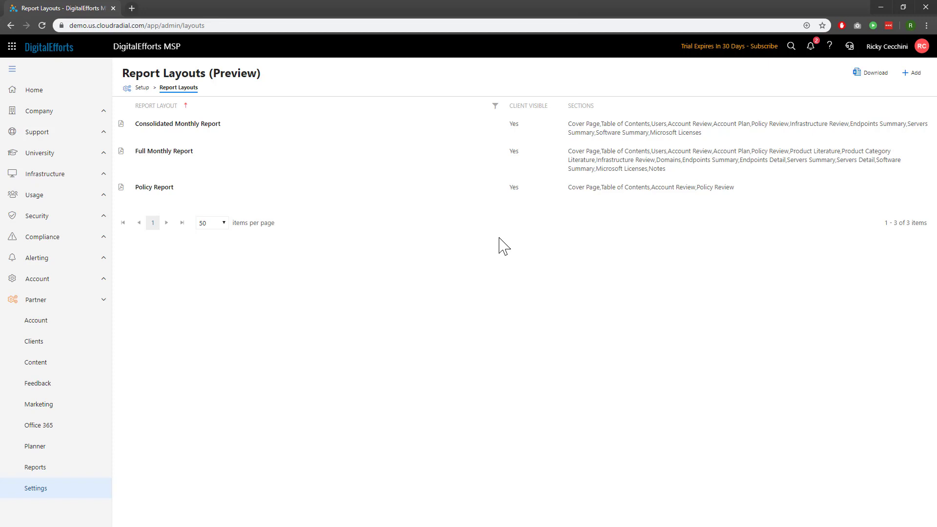
{"action": "mouse_move", "coordinate": [360, 170]}
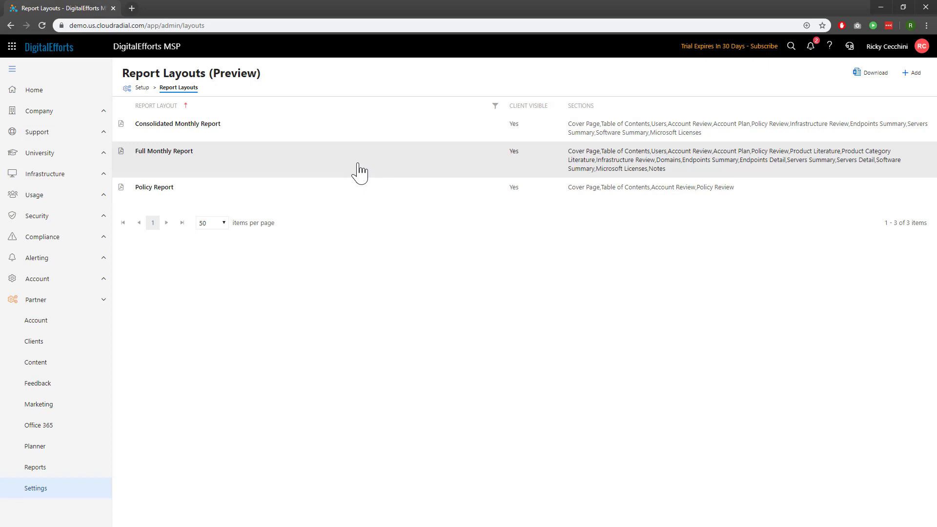
{"action": "mouse_move", "coordinate": [354, 145]}
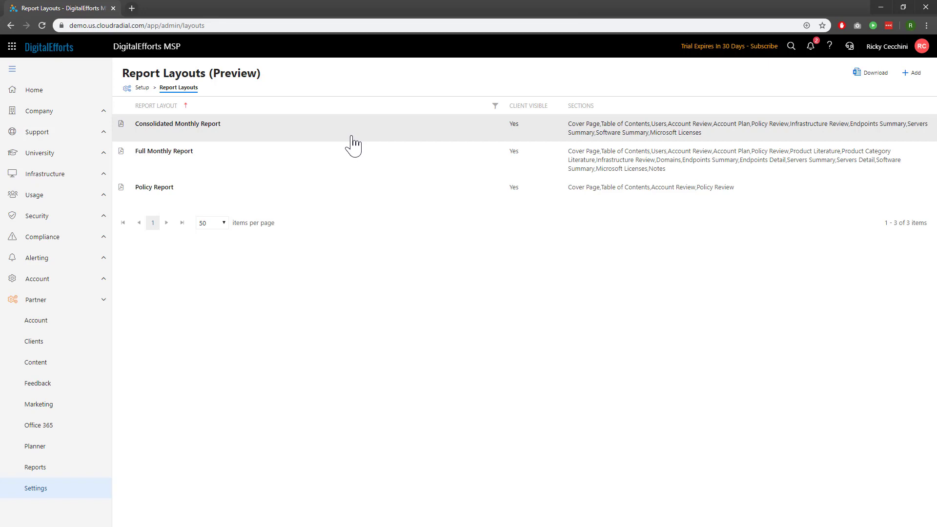
{"action": "mouse_move", "coordinate": [347, 207]}
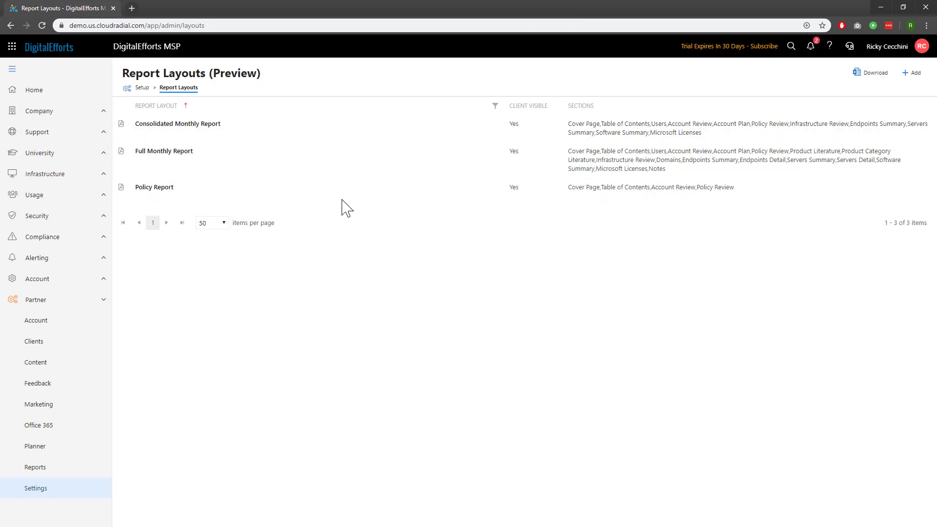
{"action": "mouse_move", "coordinate": [345, 206]}
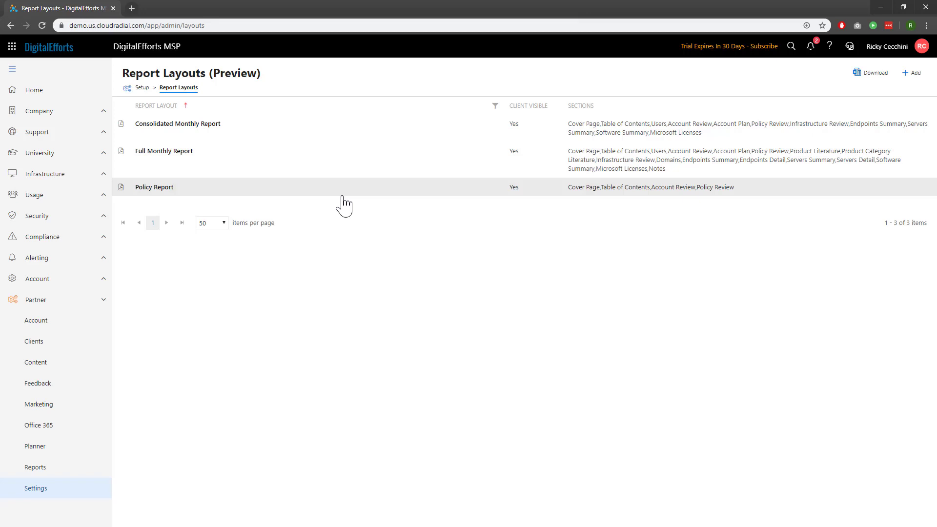
{"action": "mouse_move", "coordinate": [290, 216]}
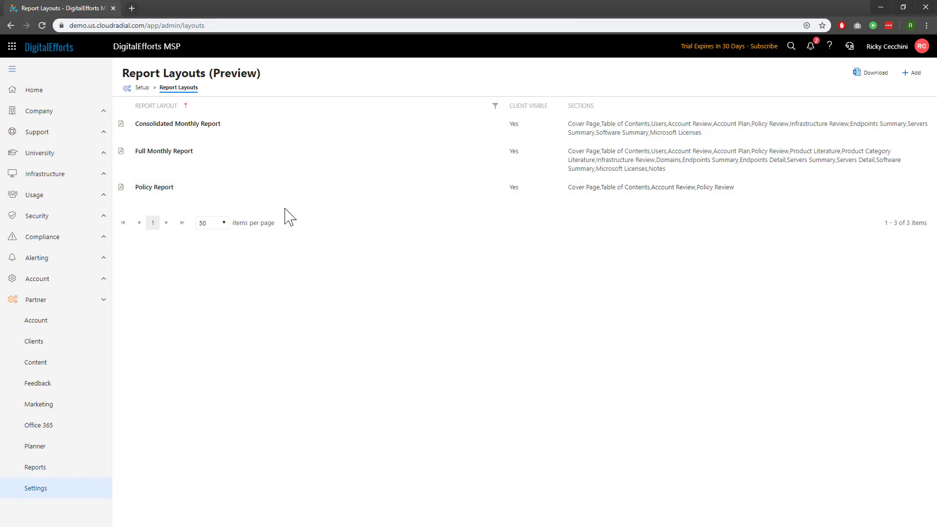
{"action": "mouse_move", "coordinate": [34, 341]}
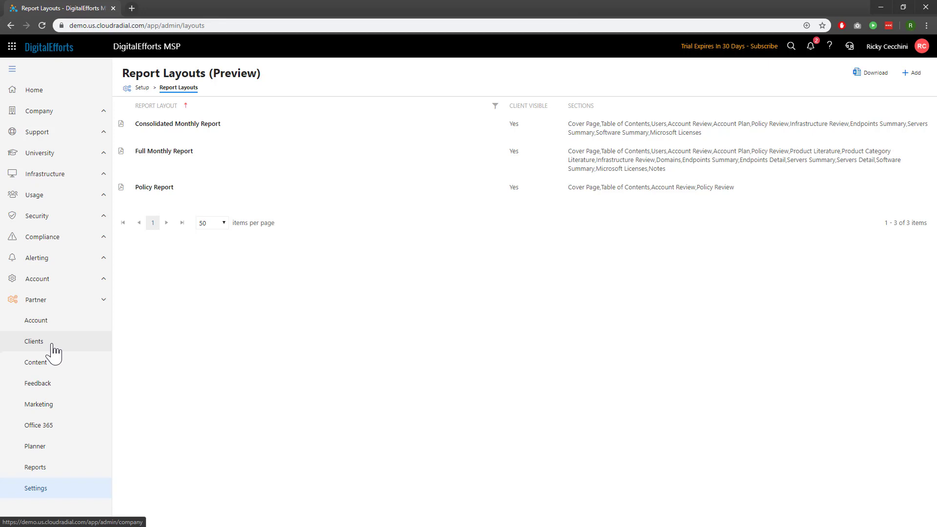
Open the Clients list and show DigitalEfforts MSP's company panel
{"action": "left_click", "coordinate": [34, 341]}
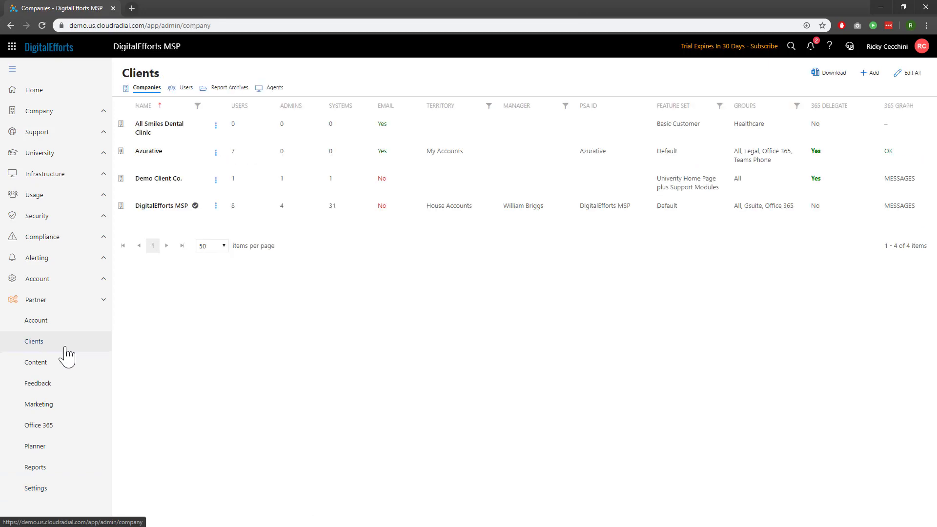
{"action": "mouse_move", "coordinate": [194, 284]}
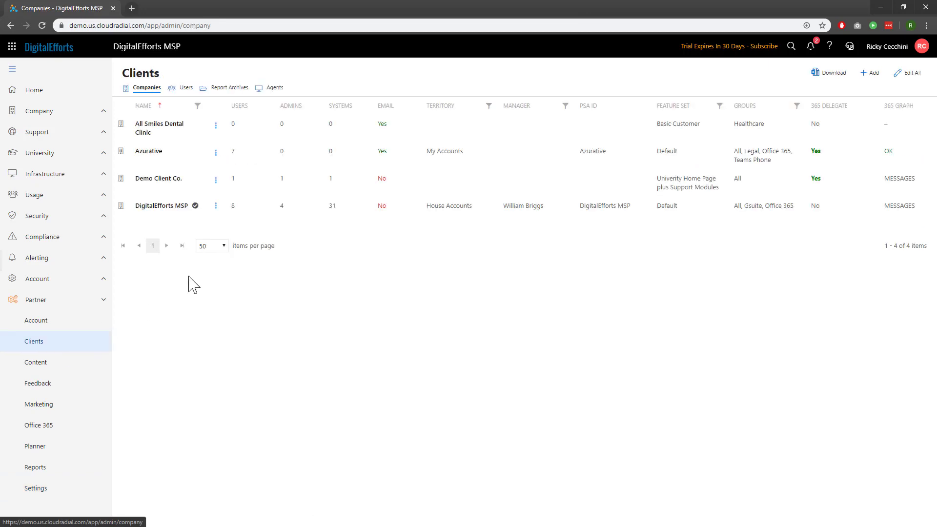
{"action": "left_click", "coordinate": [161, 205]}
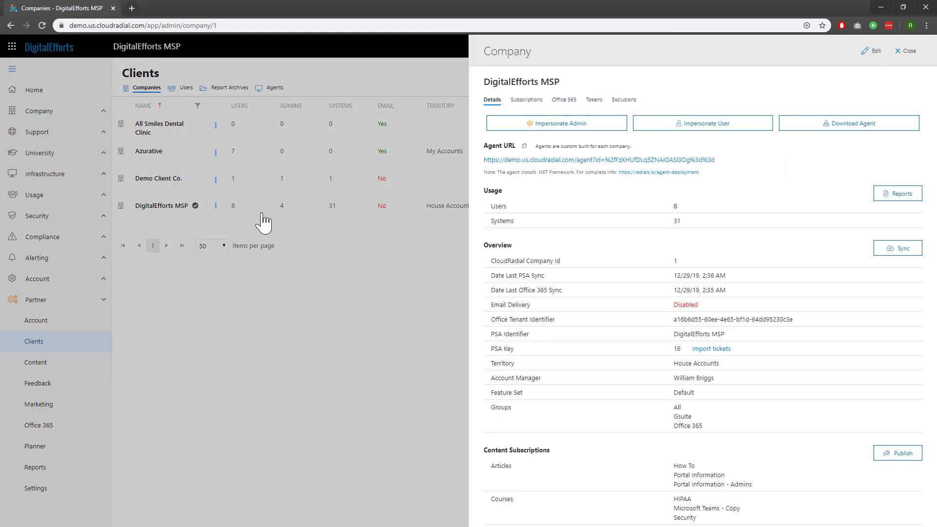
{"action": "mouse_move", "coordinate": [547, 190]}
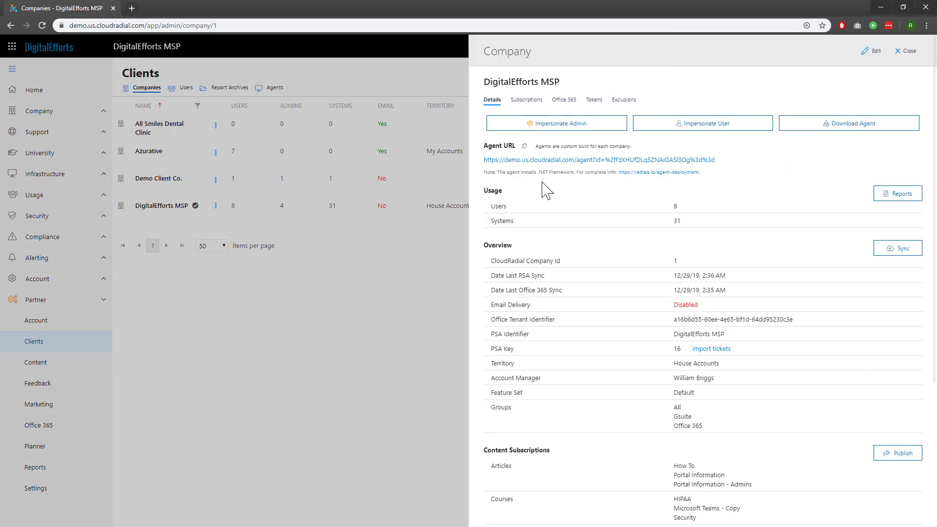
Generate the Full Monthly Report for DigitalEfforts MSP from Usage Reports
{"action": "left_click", "coordinate": [896, 193]}
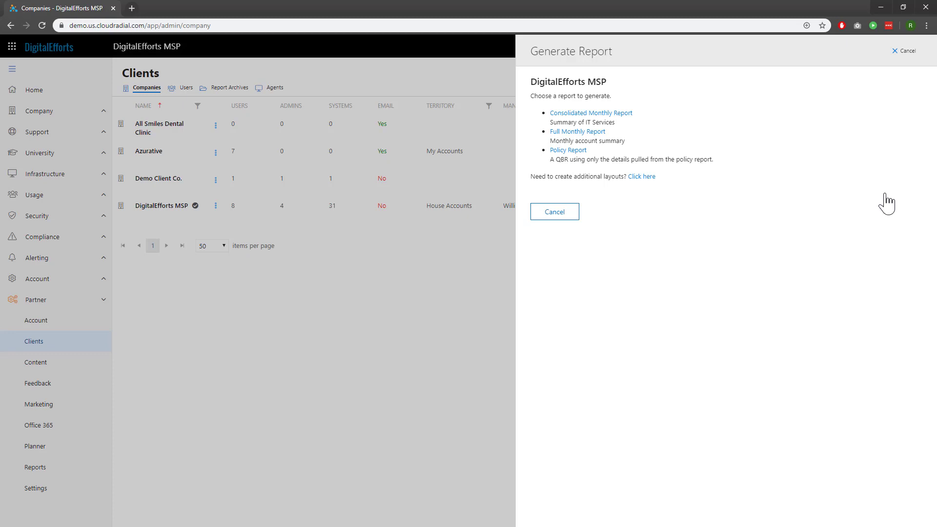
{"action": "mouse_move", "coordinate": [631, 127]}
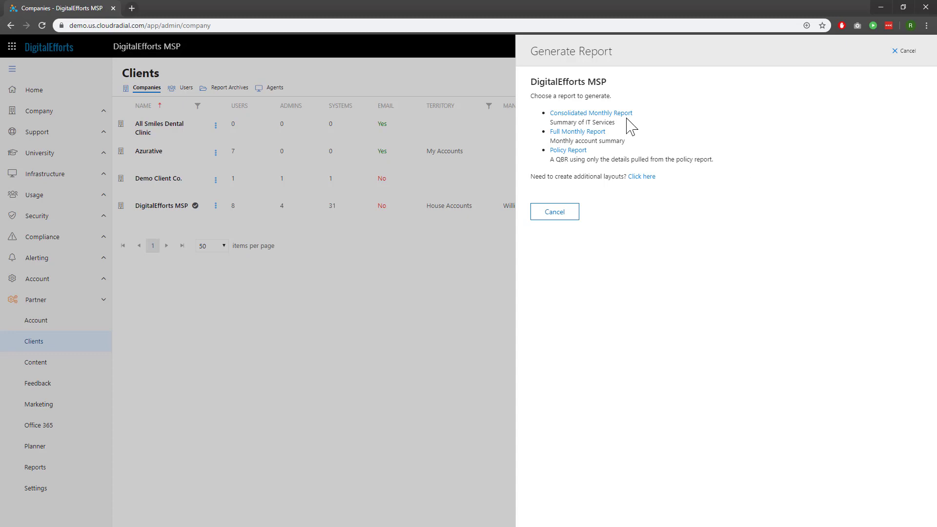
{"action": "mouse_move", "coordinate": [605, 142]}
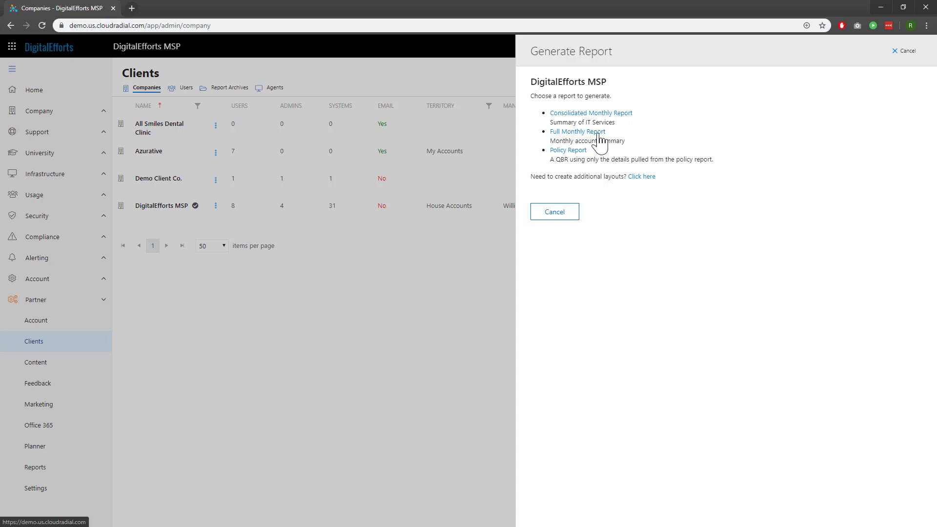
{"action": "left_click", "coordinate": [553, 211]}
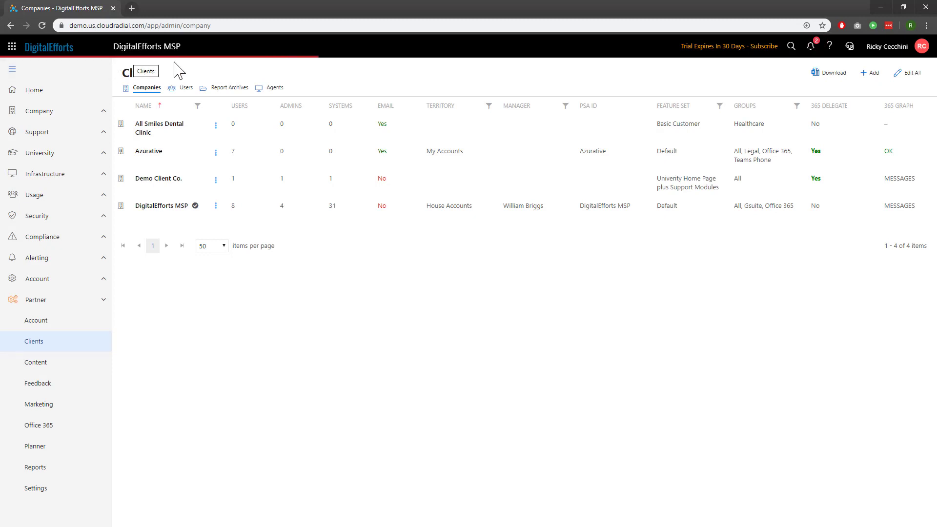
Open the downloaded Full Monthly Report PDF from Chrome's download bar
{"action": "left_click", "coordinate": [831, 72]}
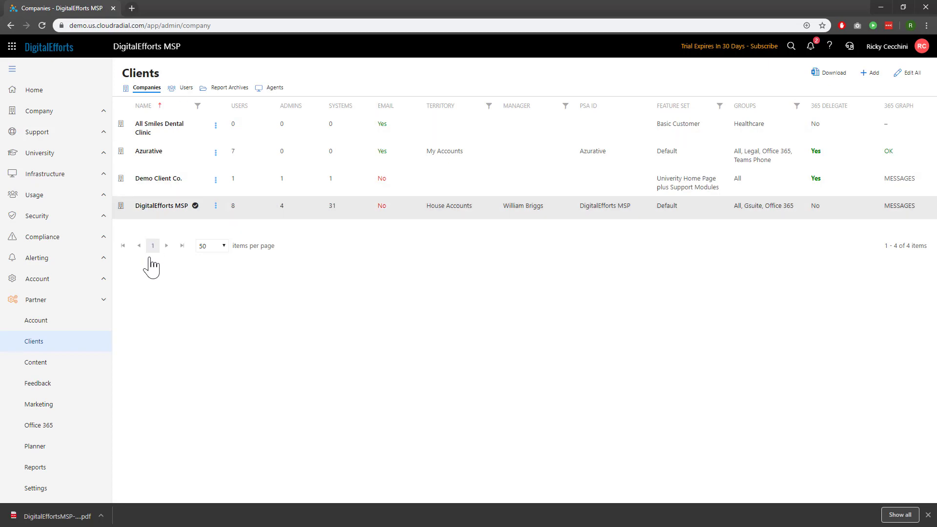
{"action": "mouse_move", "coordinate": [89, 523]}
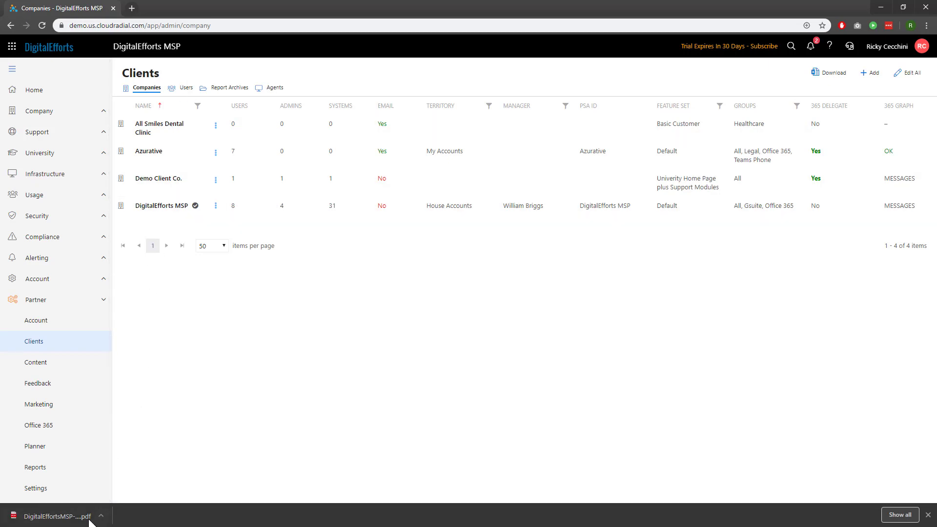
{"action": "left_click", "coordinate": [53, 516]}
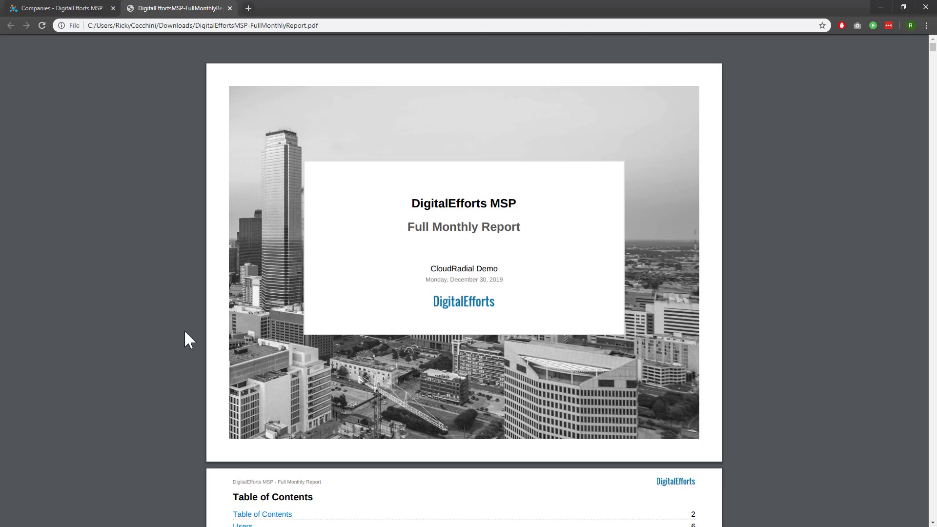
{"action": "mouse_move", "coordinate": [247, 298]}
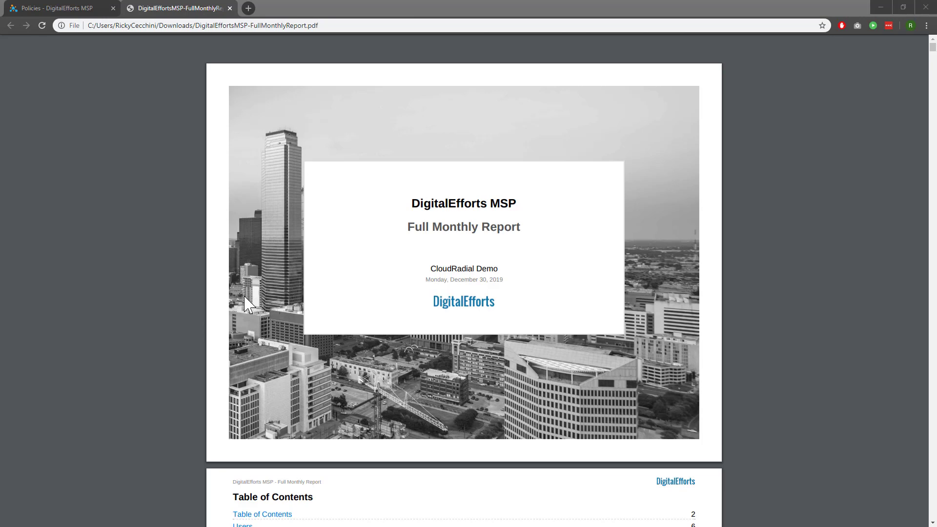
Scroll past the branded cover page to the report's Table of Contents
{"action": "scroll", "scroll_direction": "down", "scroll_amount": 3}
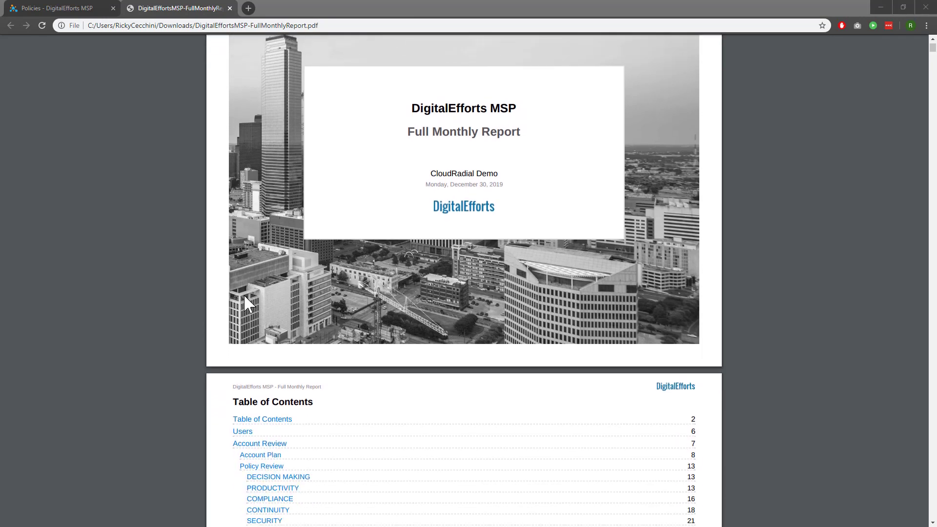
{"action": "scroll", "scroll_direction": "down", "scroll_amount": 3}
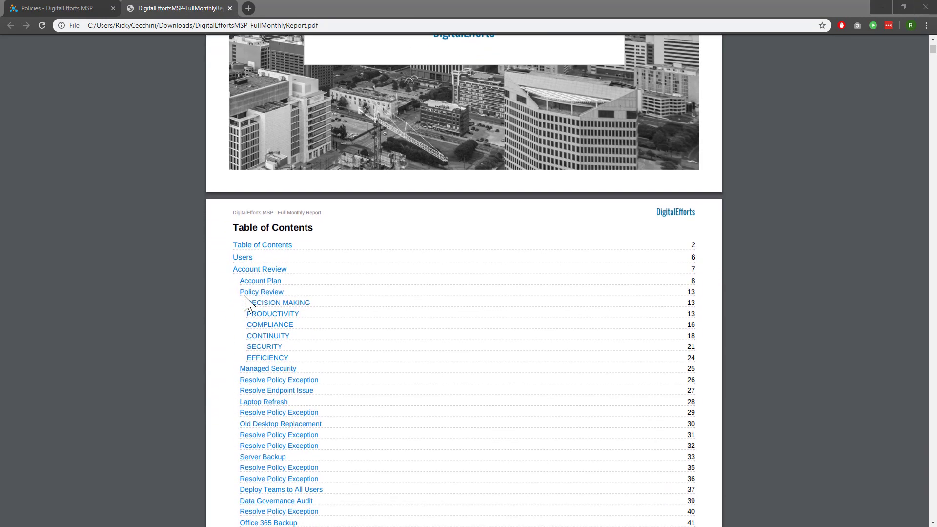
{"action": "scroll", "scroll_direction": "down", "scroll_amount": 3}
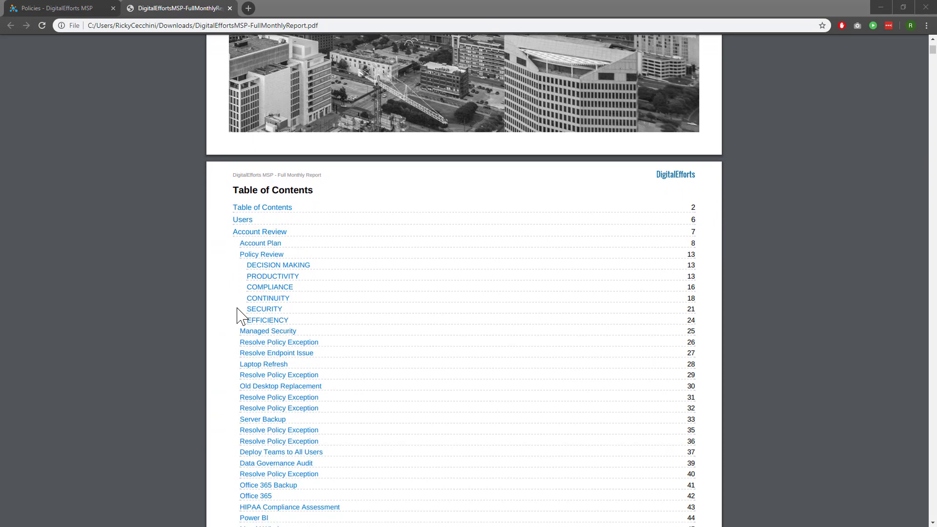
Jump to the Users section via the contents, then scroll to the Account Review scorecard
{"action": "left_click", "coordinate": [242, 219]}
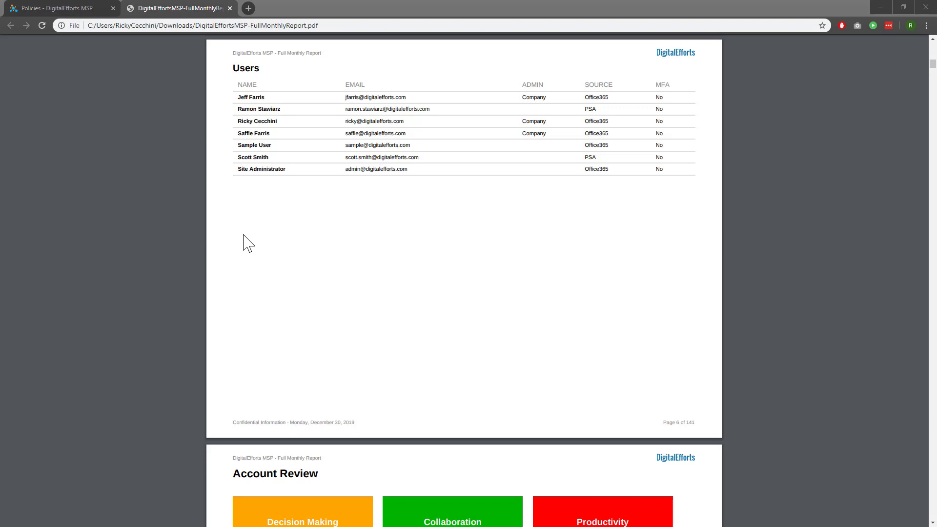
{"action": "scroll", "scroll_direction": "down", "scroll_amount": 3}
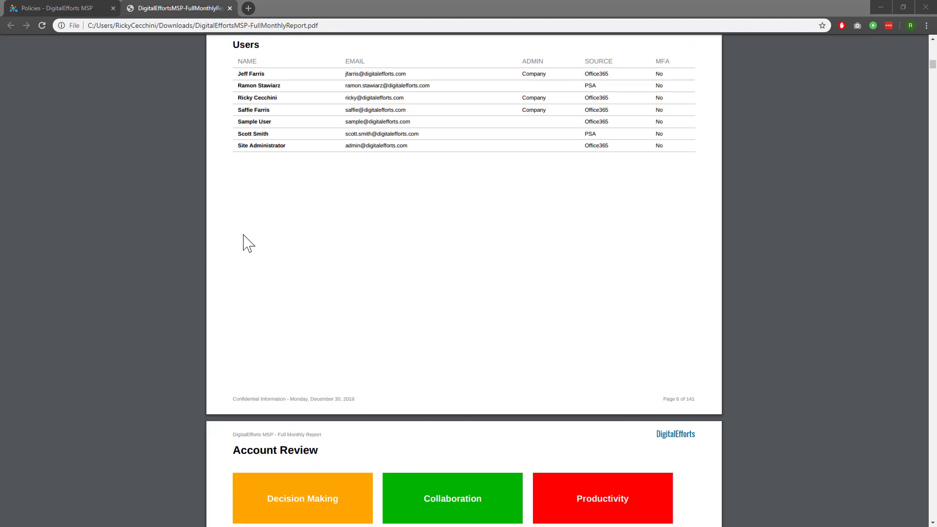
{"action": "scroll", "scroll_direction": "down", "scroll_amount": 3}
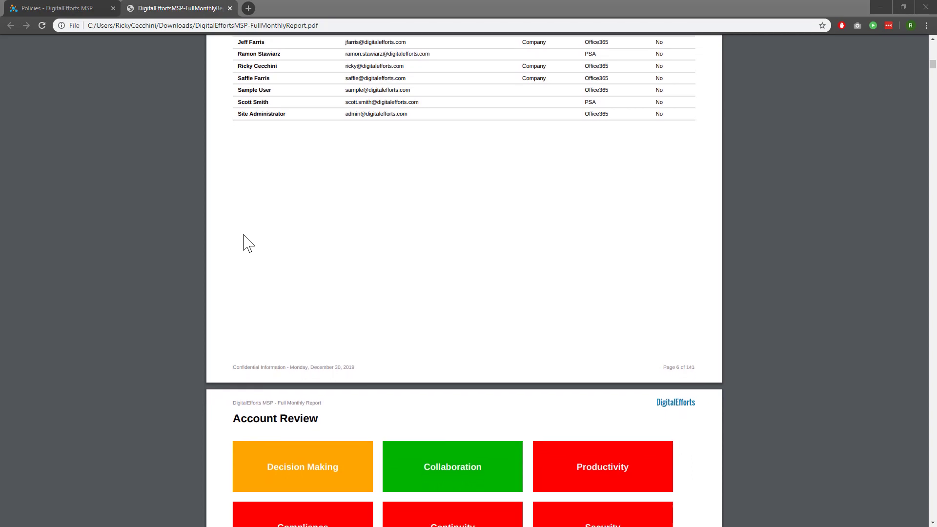
{"action": "scroll", "scroll_direction": "down", "scroll_amount": 3}
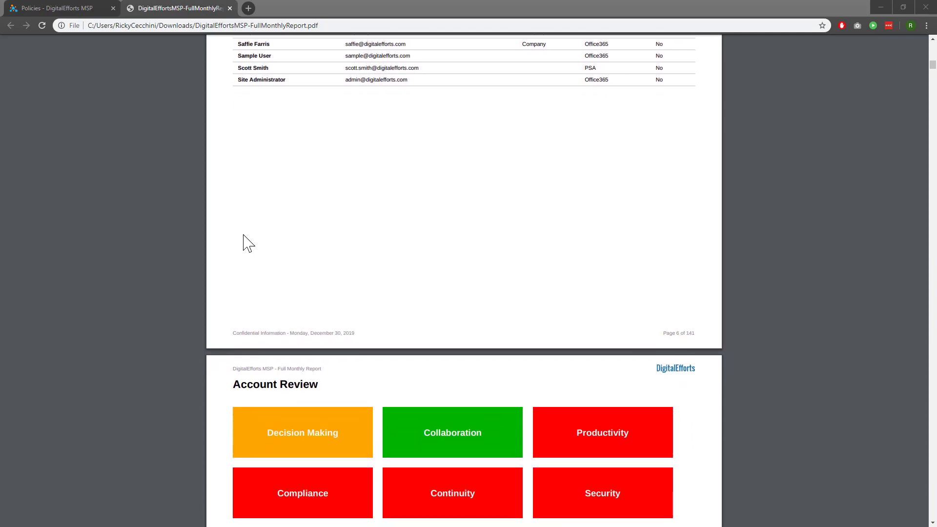
{"action": "scroll", "scroll_direction": "down", "scroll_amount": 3}
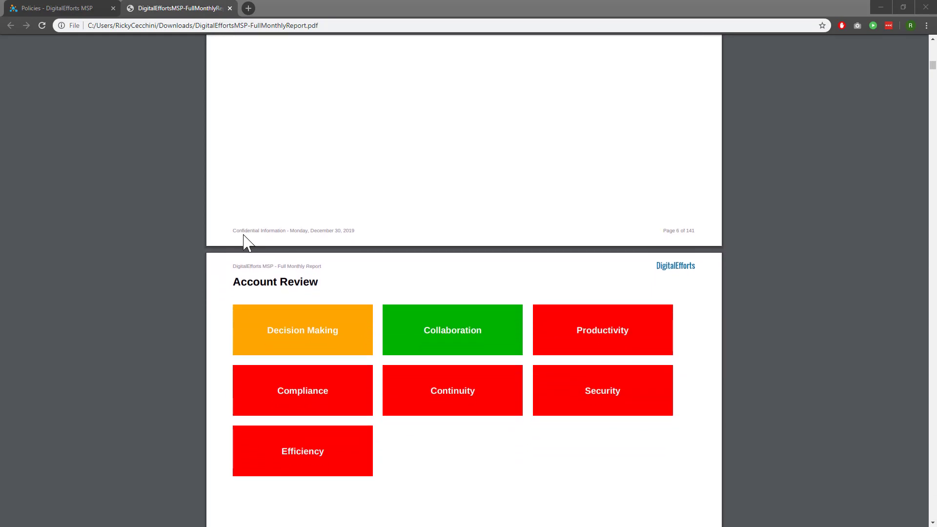
{"action": "scroll", "scroll_direction": "up", "scroll_amount": 3}
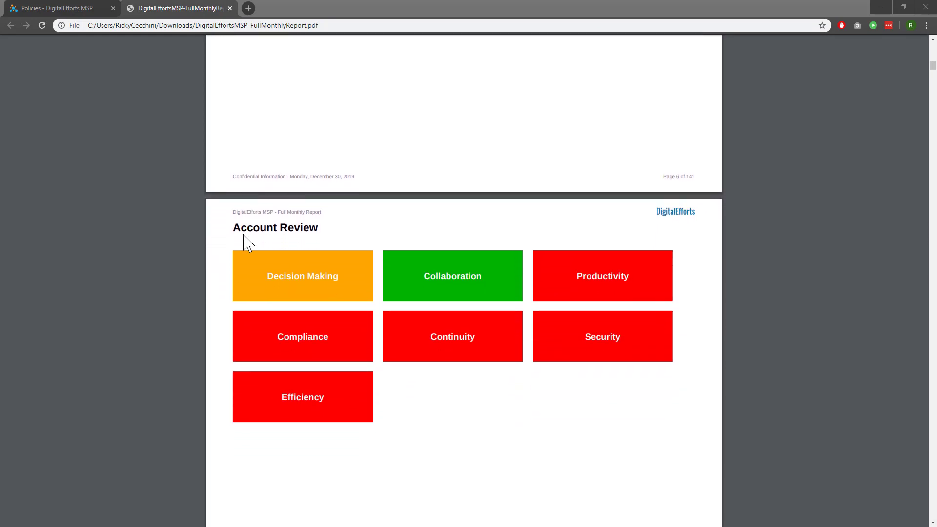
{"action": "scroll", "scroll_direction": "up", "scroll_amount": 3}
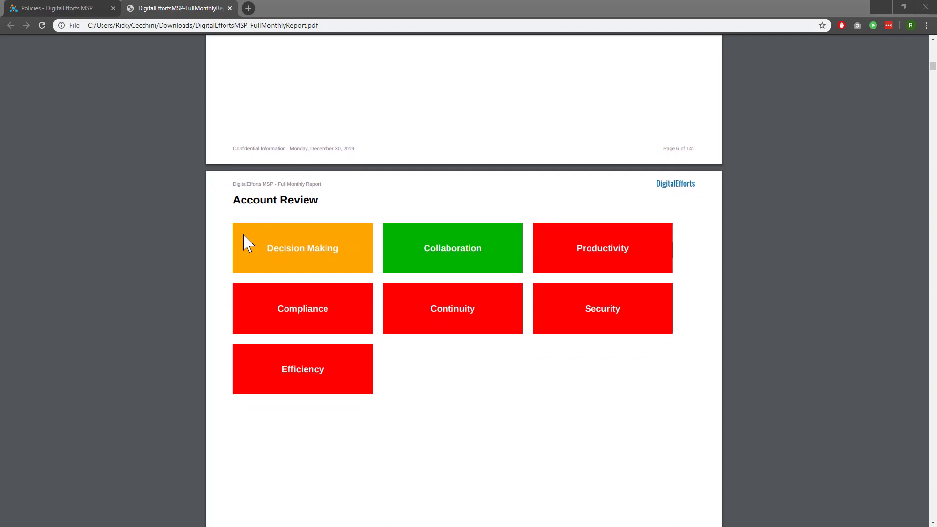
{"action": "scroll", "scroll_direction": "down", "scroll_amount": 3}
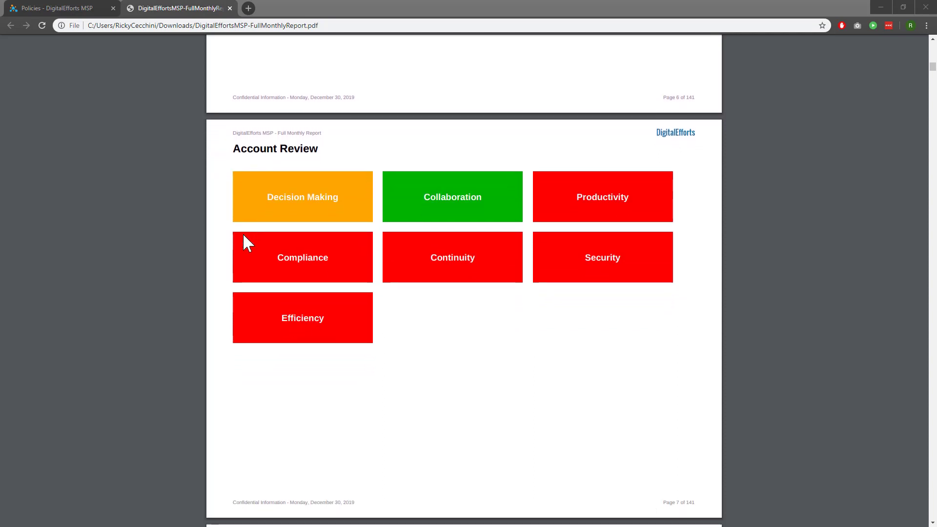
{"action": "scroll", "scroll_direction": "down", "scroll_amount": 3}
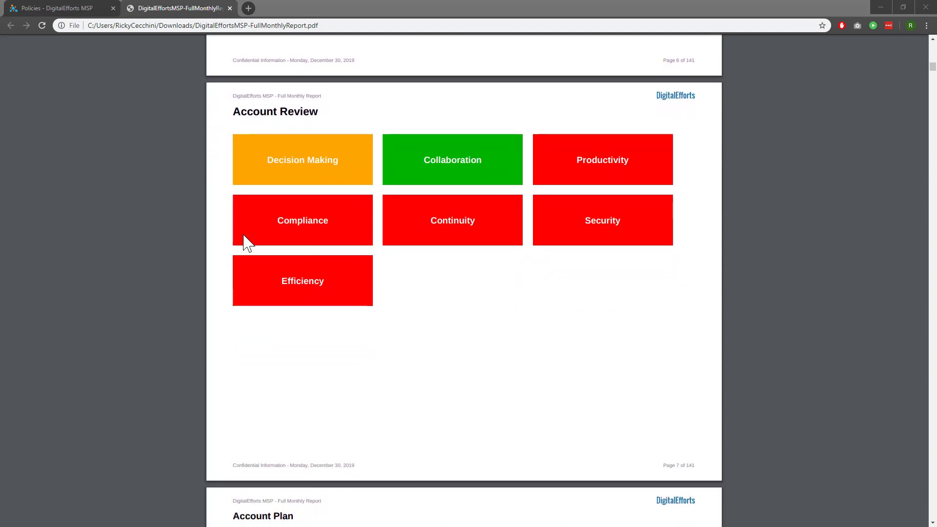